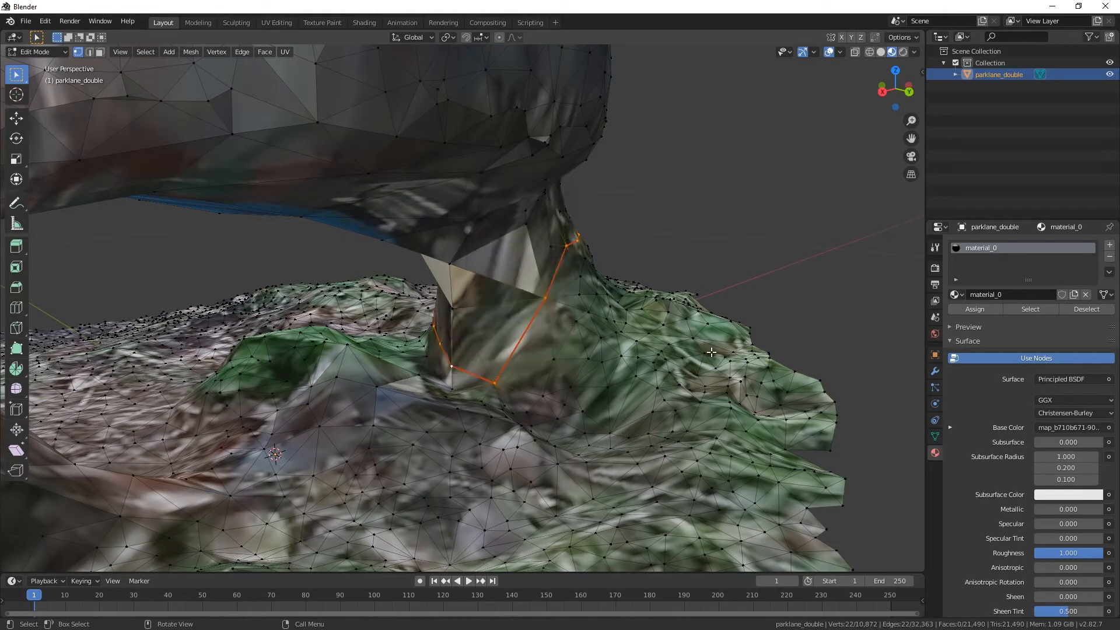
# Shrink the cube to a thin slab at the bin base and add an X-axis Mirror modifier
pyautogui.press('Q')
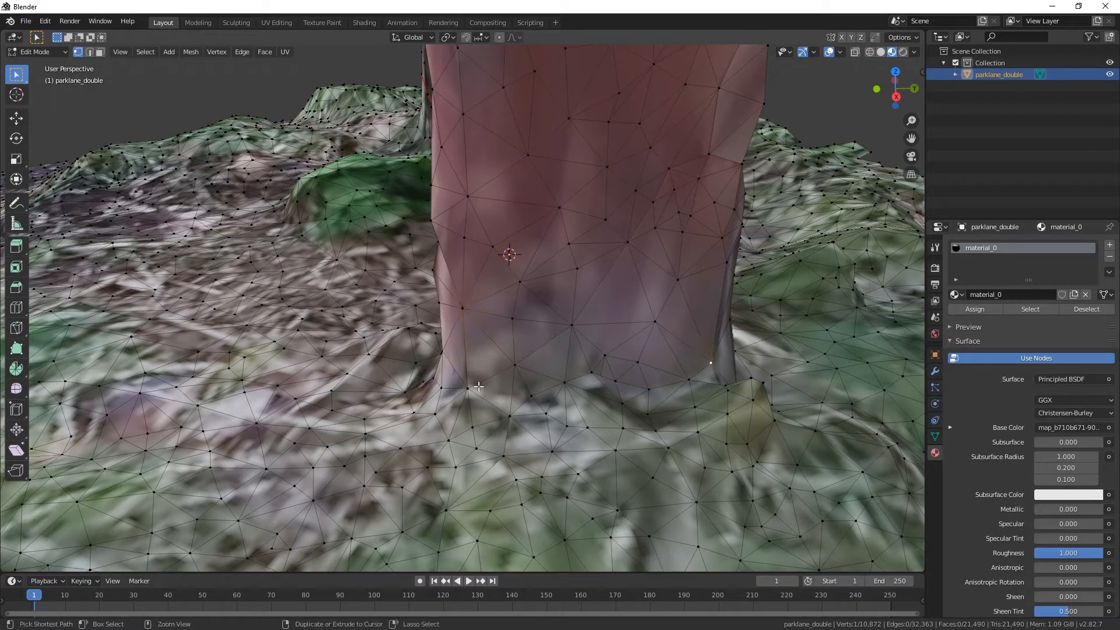
pyautogui.moveTo(509, 255); pyautogui.dragTo(397, 397)
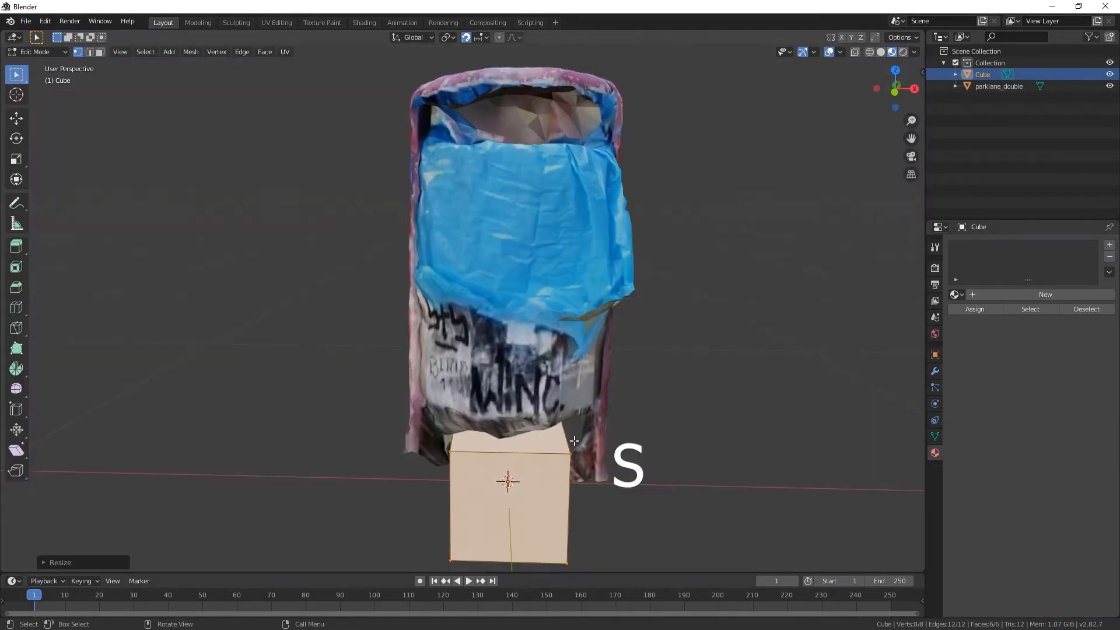
pyautogui.press('KP_1')
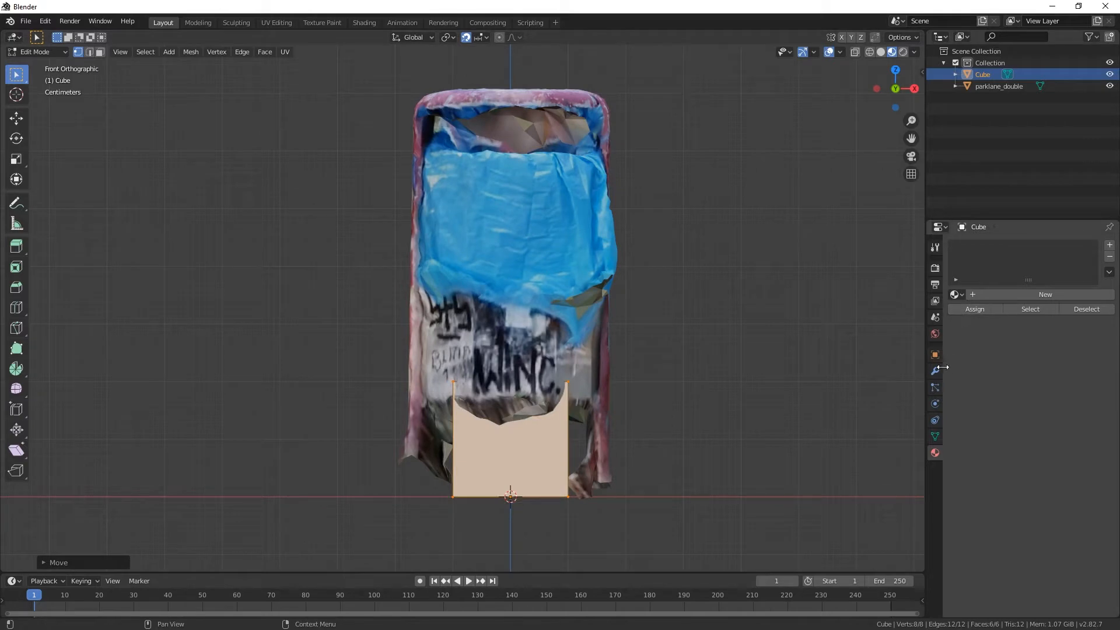
pyautogui.click(1028, 245)
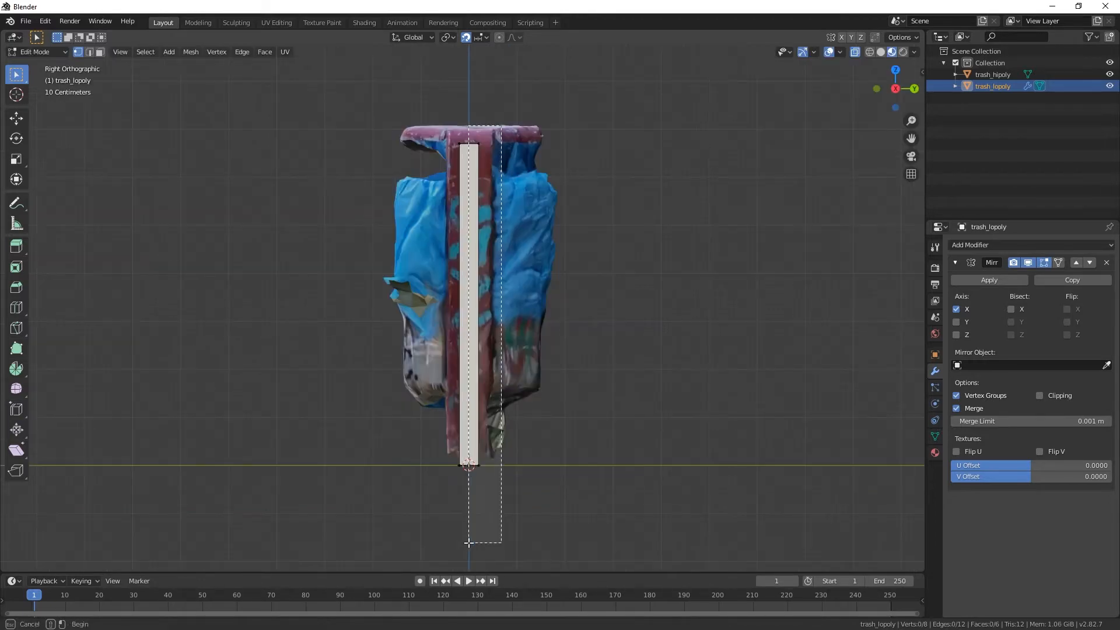
# Move and scale the slab vertices so the mirrored panels reach the bin's rim
pyautogui.press('g')
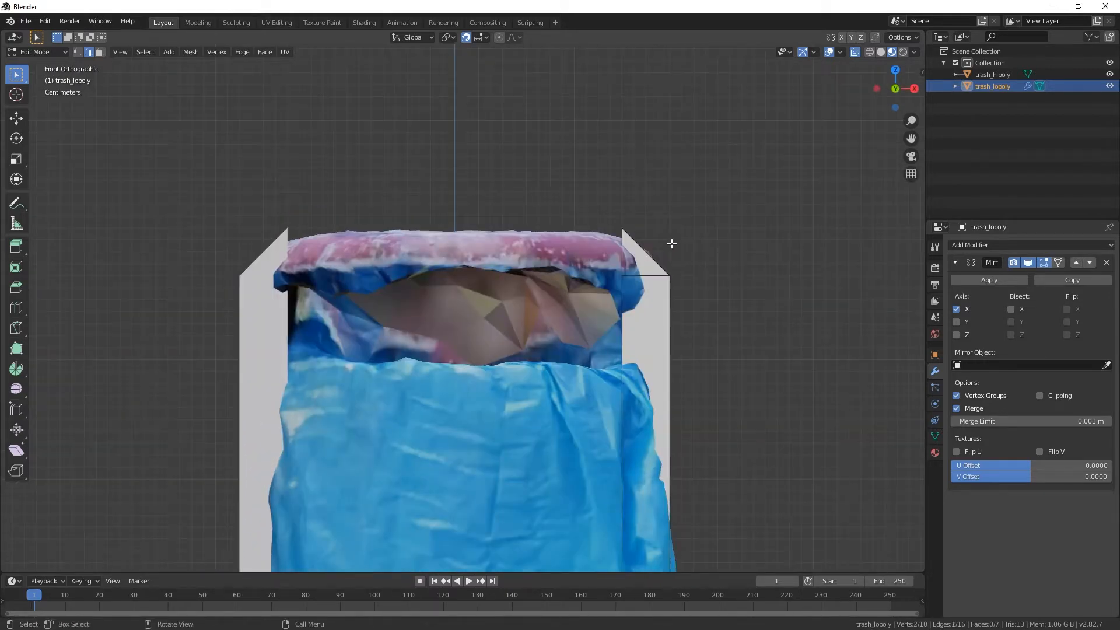
pyautogui.moveTo(670, 244); pyautogui.dragTo(639, 241)
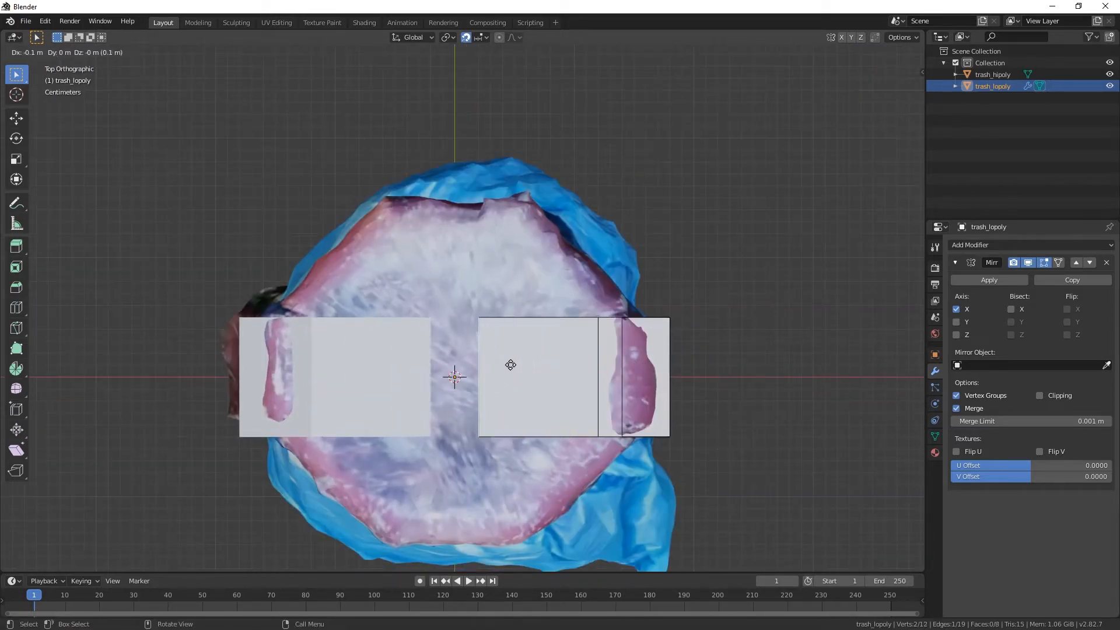
# Bridge the panels and extrude edges to trace the bin's octagonal outline
pyautogui.press('Tab')
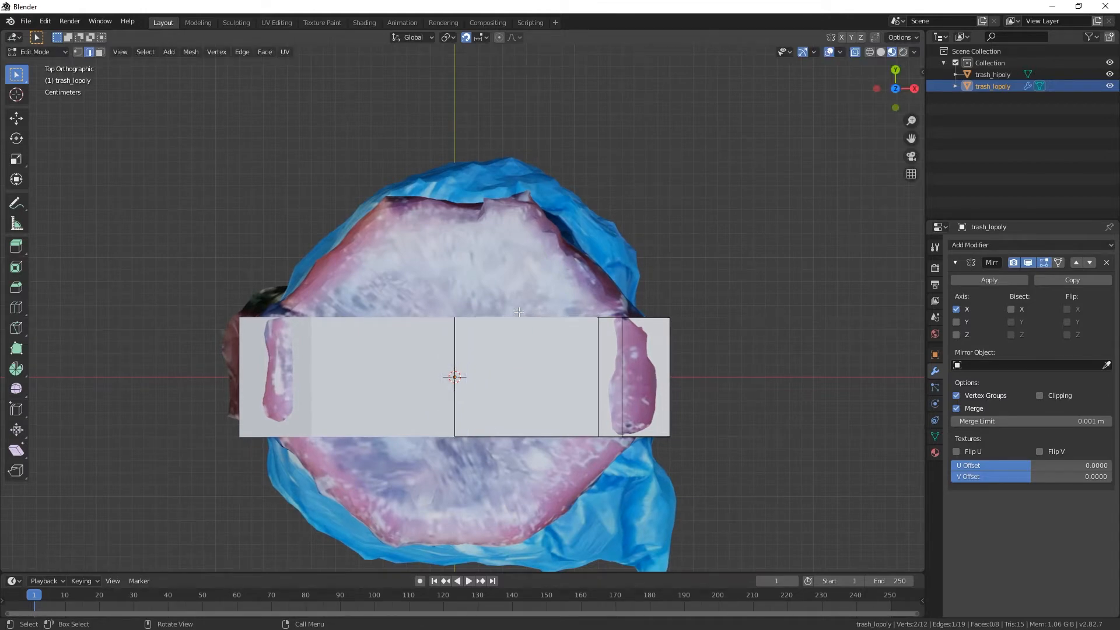
pyautogui.moveTo(549, 319)
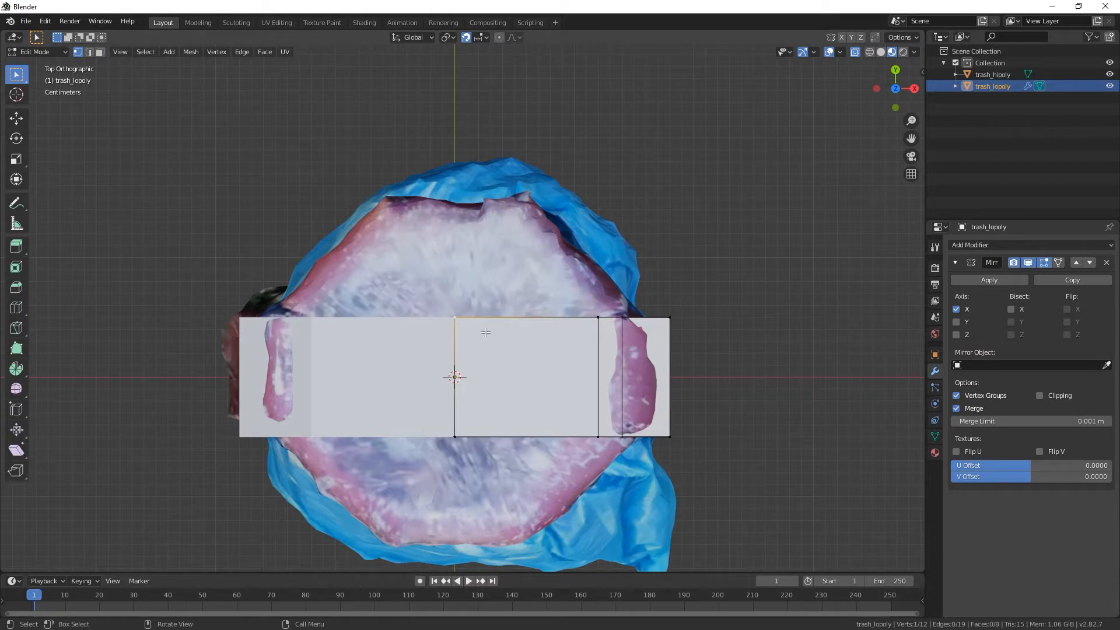
pyautogui.moveTo(461, 308)
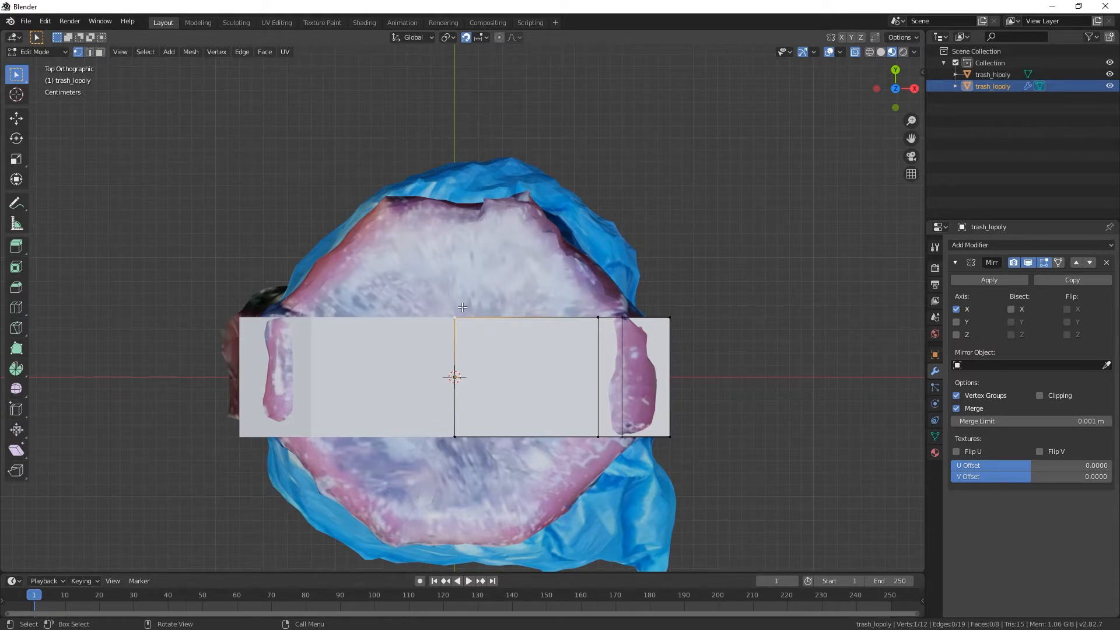
pyautogui.moveTo(460, 307); pyautogui.dragTo(457, 204)
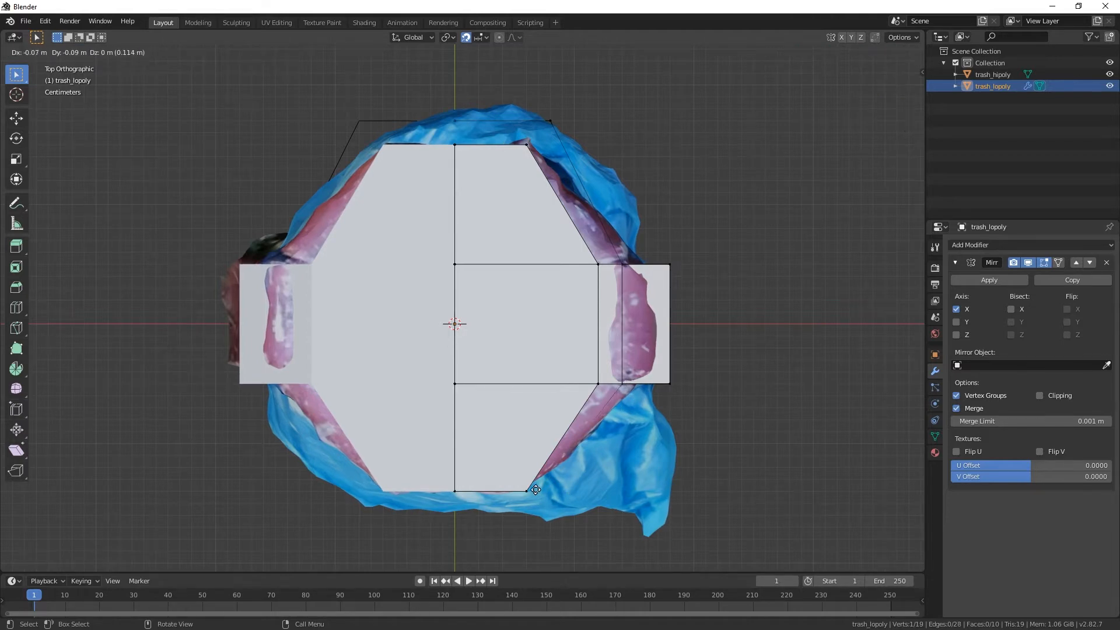
pyautogui.moveTo(536, 490); pyautogui.dragTo(544, 508)
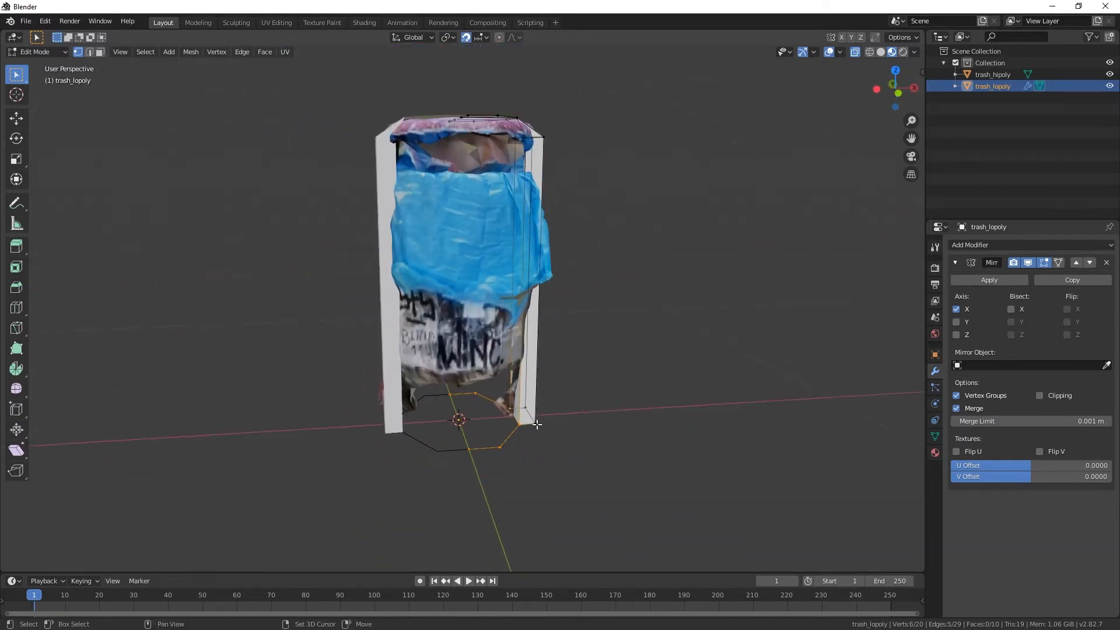
# Merge overlapping rim vertices with Mesh > Clean Up > Merge by Distance
pyautogui.moveTo(499, 439); pyautogui.dragTo(842, 400)
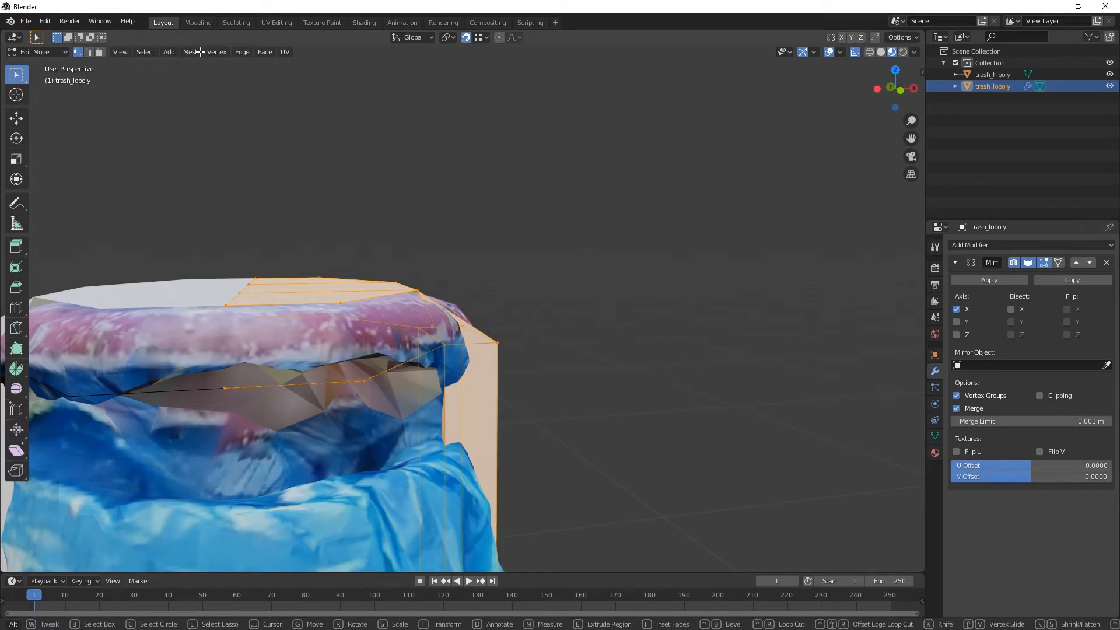
pyautogui.click(191, 52)
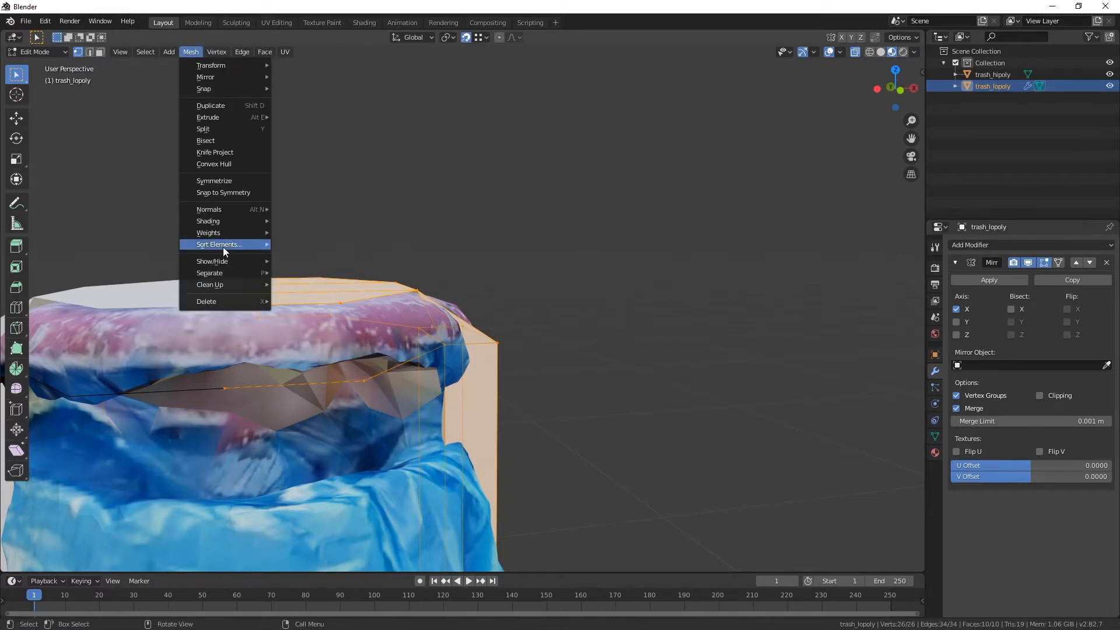
pyautogui.moveTo(209, 285)
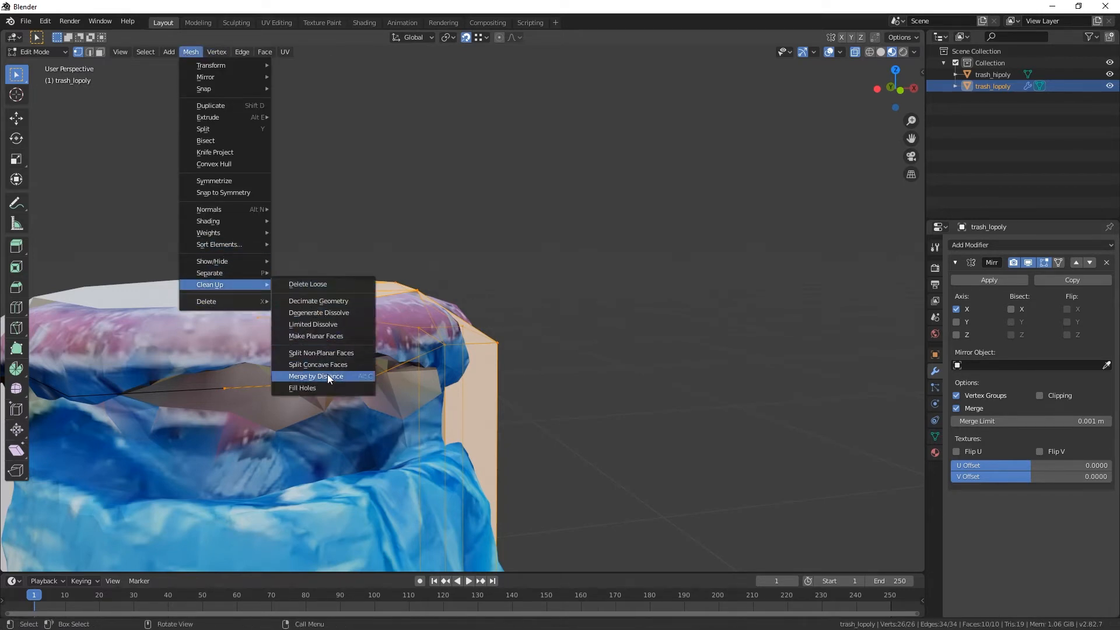
pyautogui.click(316, 376)
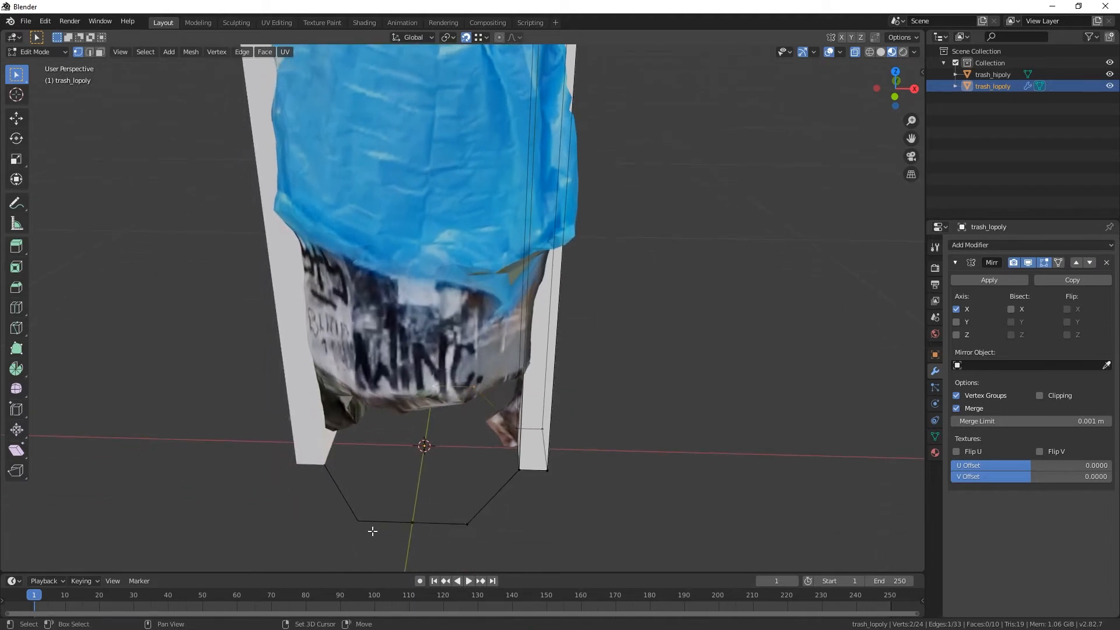
# Delete the stray bottom vertices and fill faces around the top rim
pyautogui.press('X')
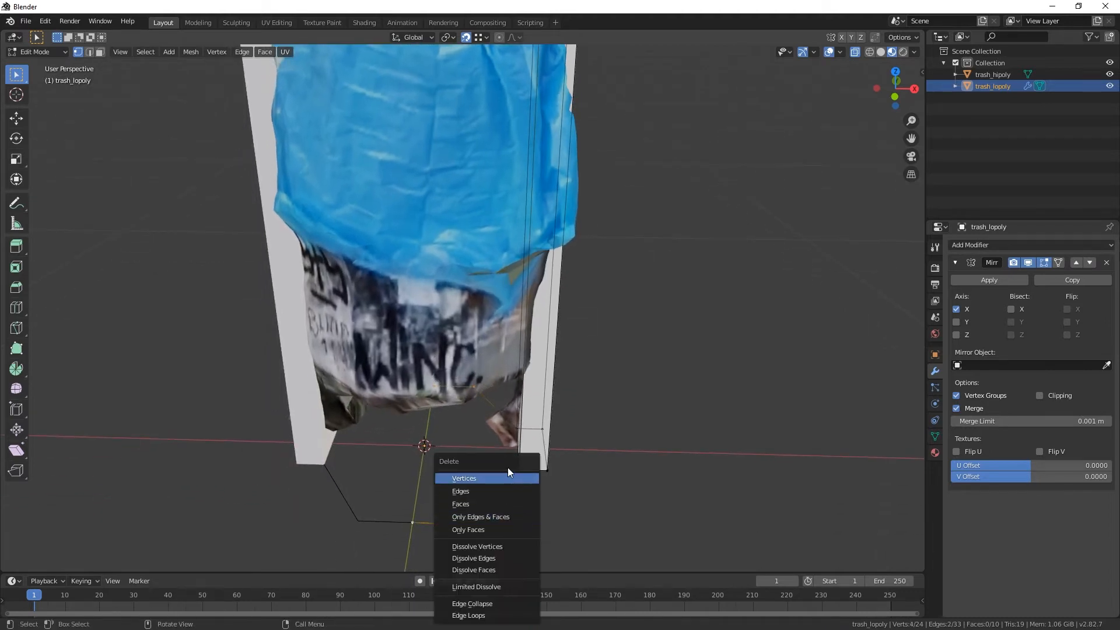
pyautogui.click(464, 478)
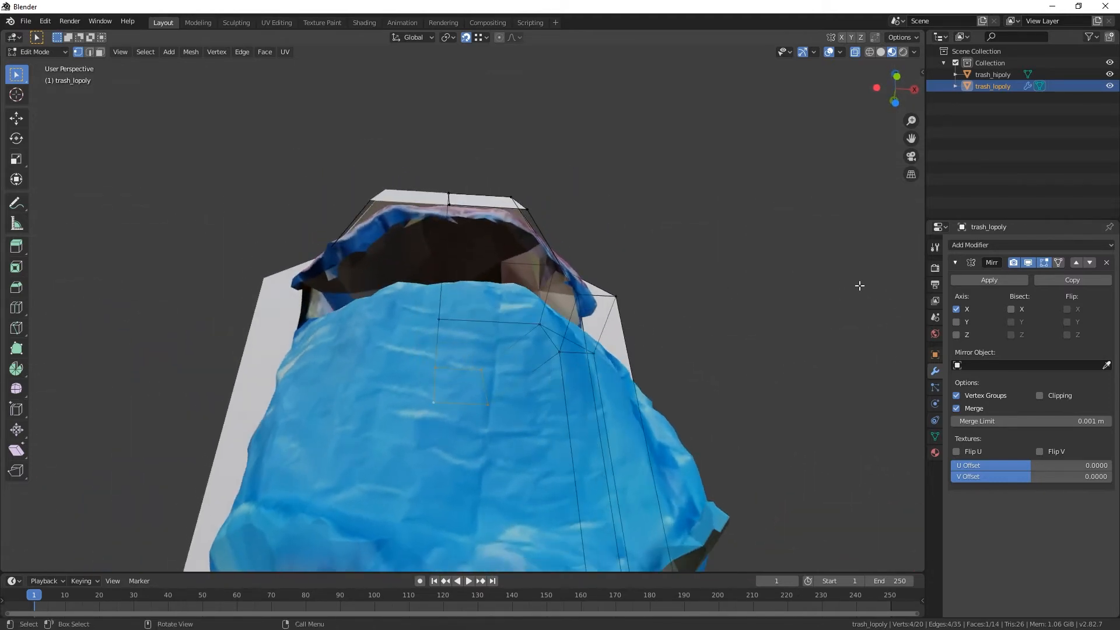
pyautogui.click(992, 74)
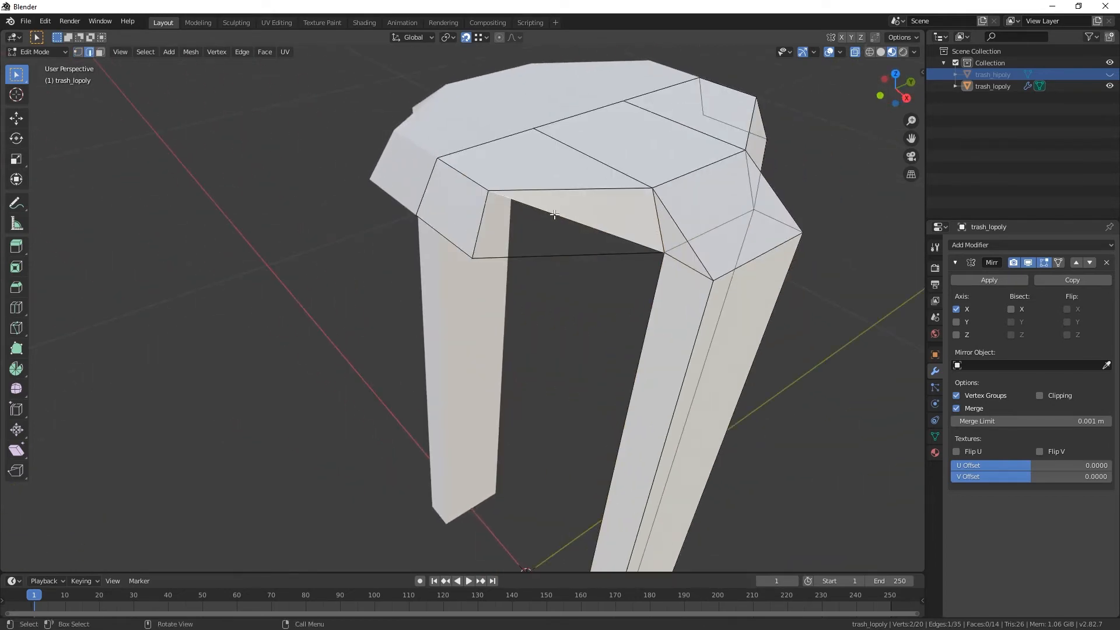
# Fill the bottom octagonal loop, extrude it in Bottom view, and set snapping to Increment
pyautogui.moveTo(553, 214); pyautogui.dragTo(520, 207)
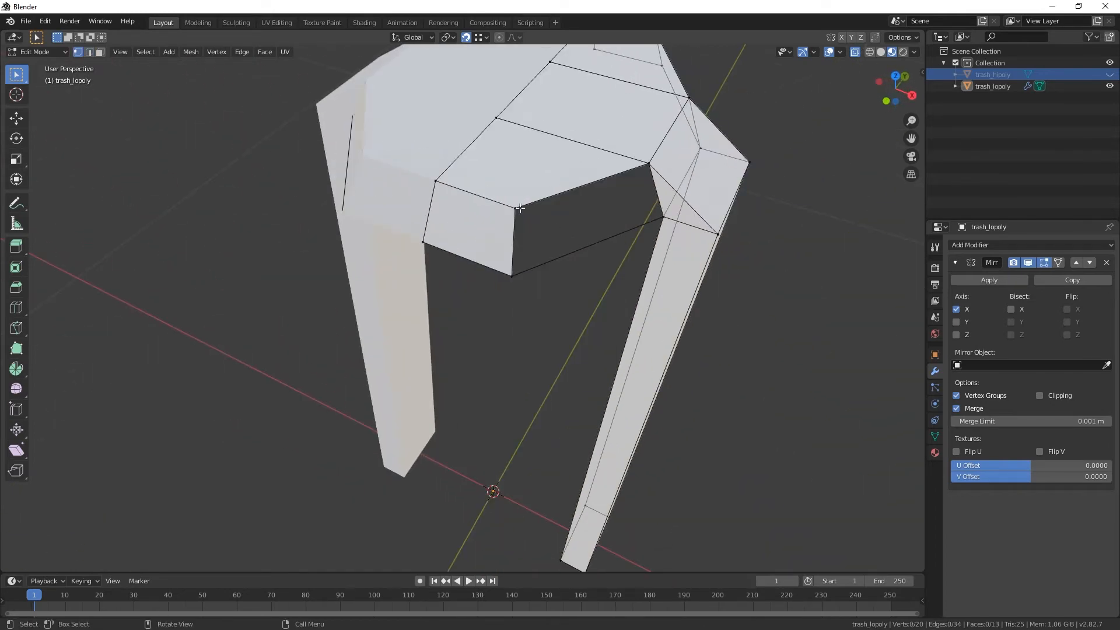
pyautogui.click(581, 225)
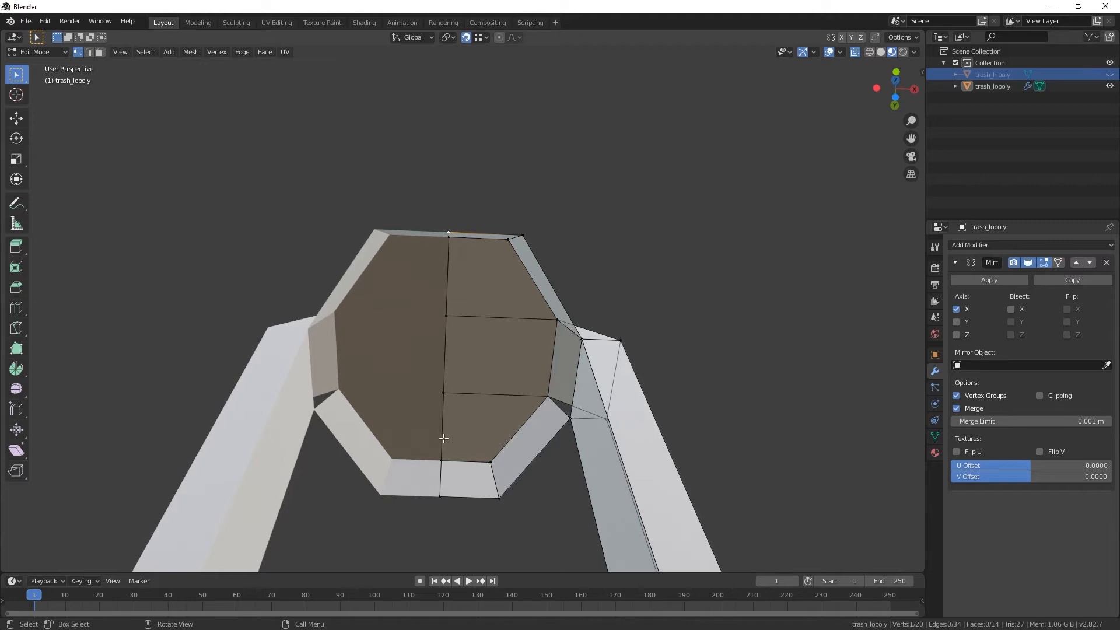
pyautogui.press('KP_7')
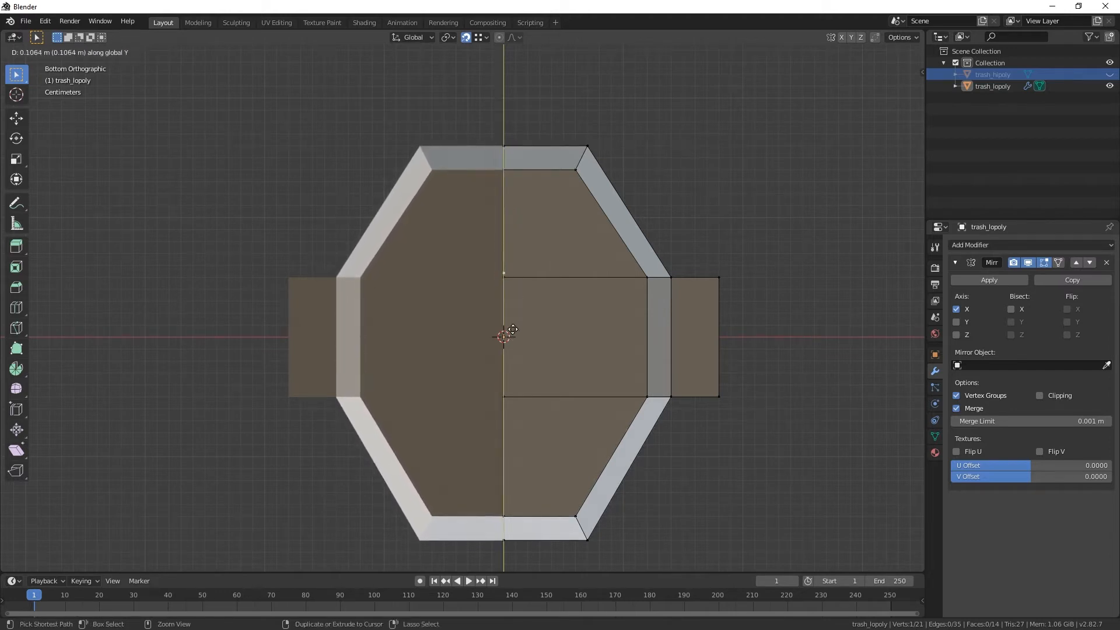
pyautogui.click(485, 37)
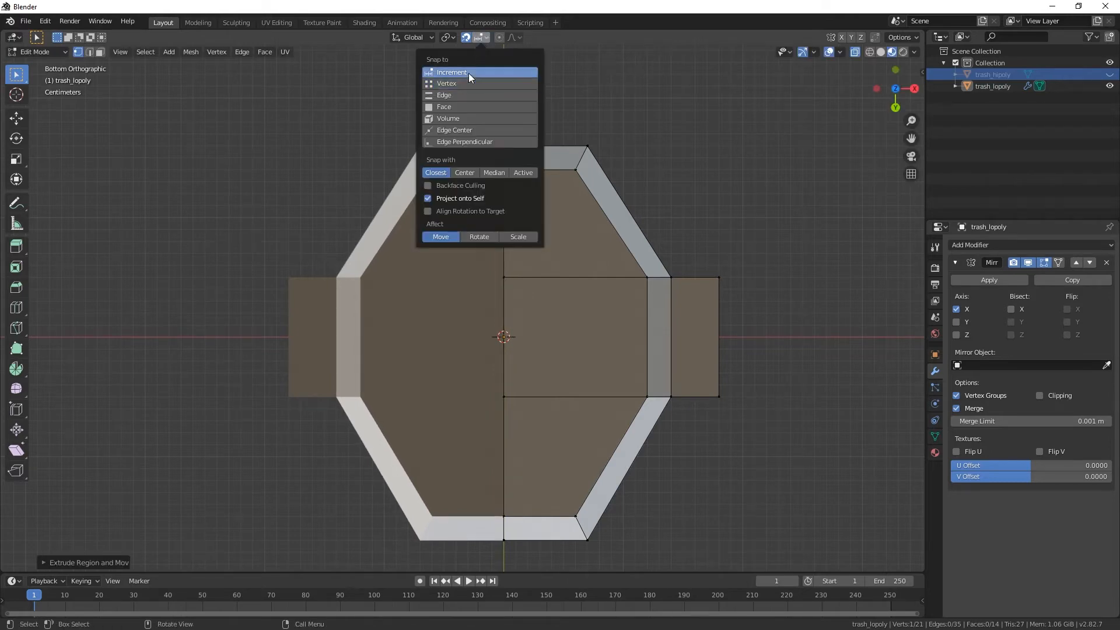
pyautogui.click(452, 73)
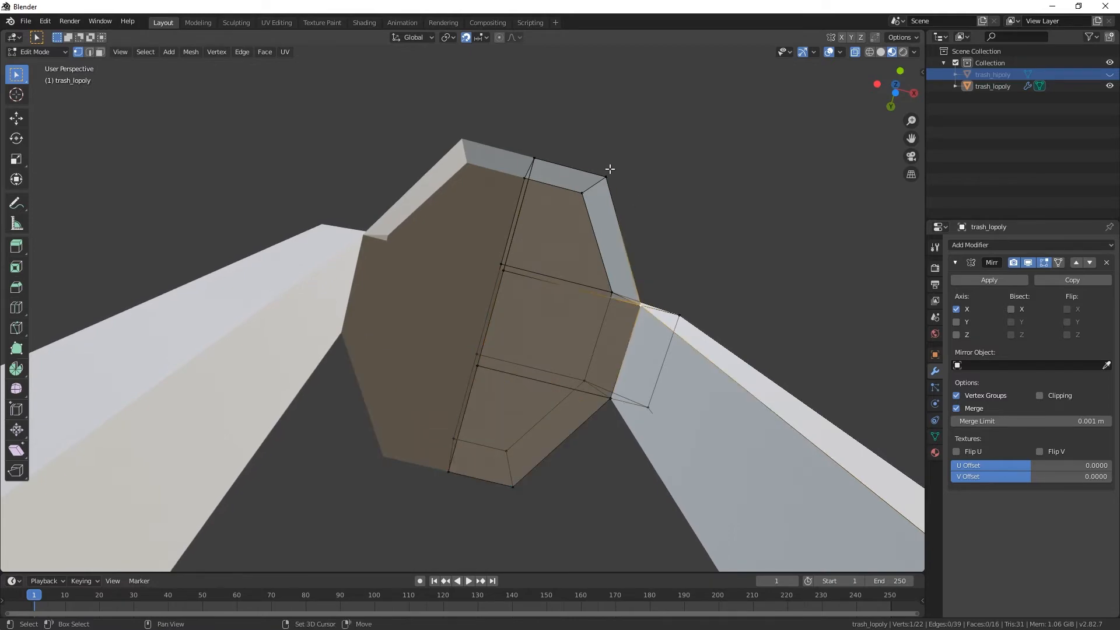
pyautogui.click(539, 226)
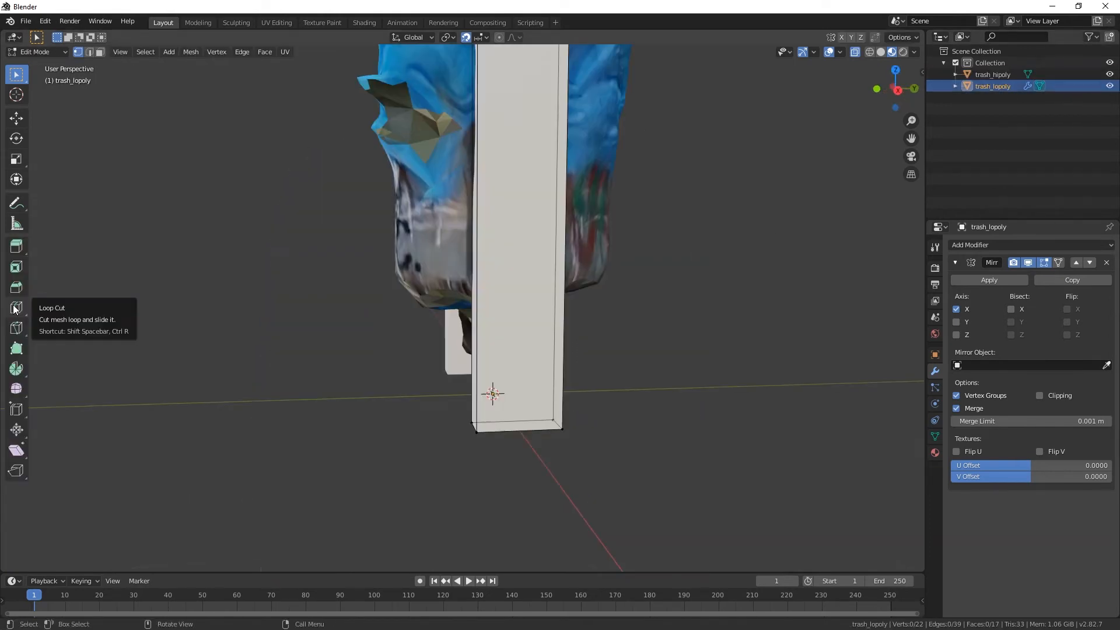
# Cut a horizontal edge loop across the side post and slide it into place
pyautogui.click(17, 307)
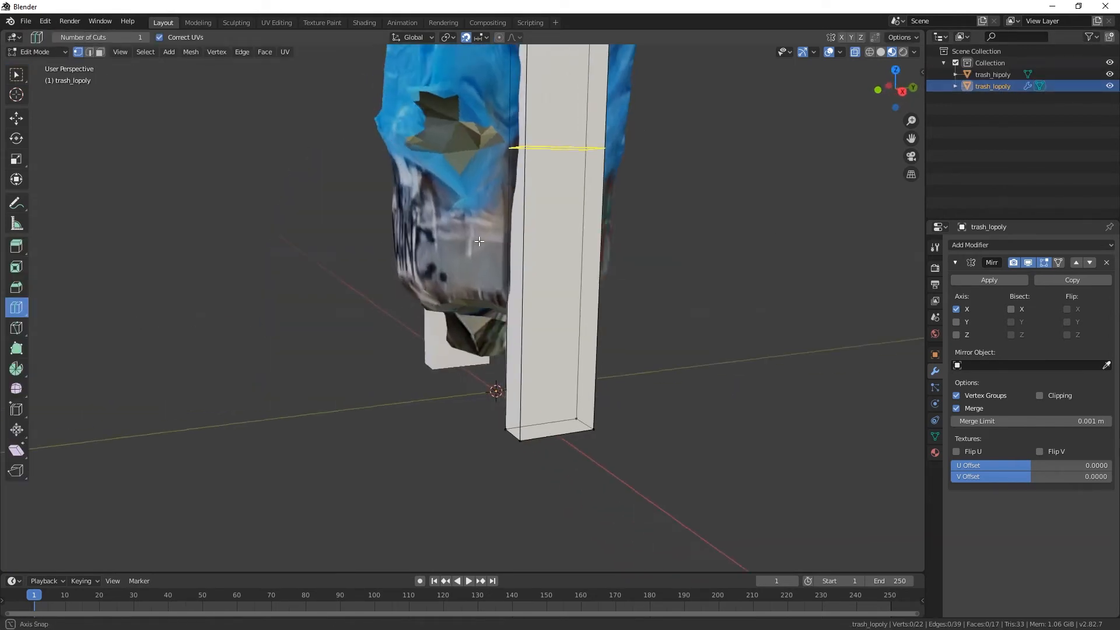
pyautogui.moveTo(478, 286); pyautogui.dragTo(585, 325)
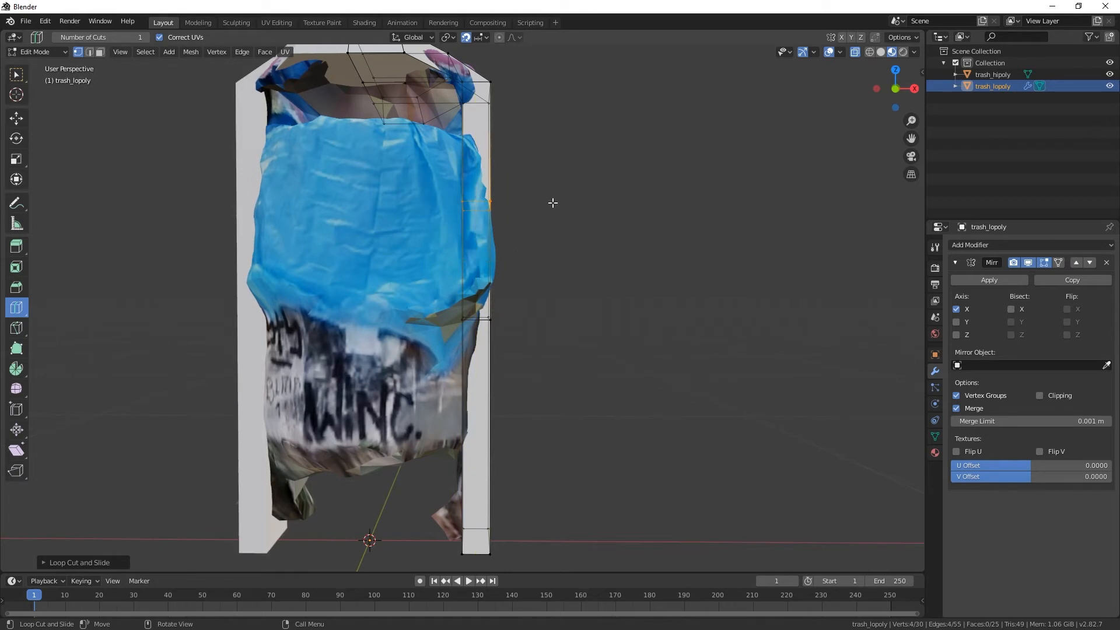
pyautogui.press('g')
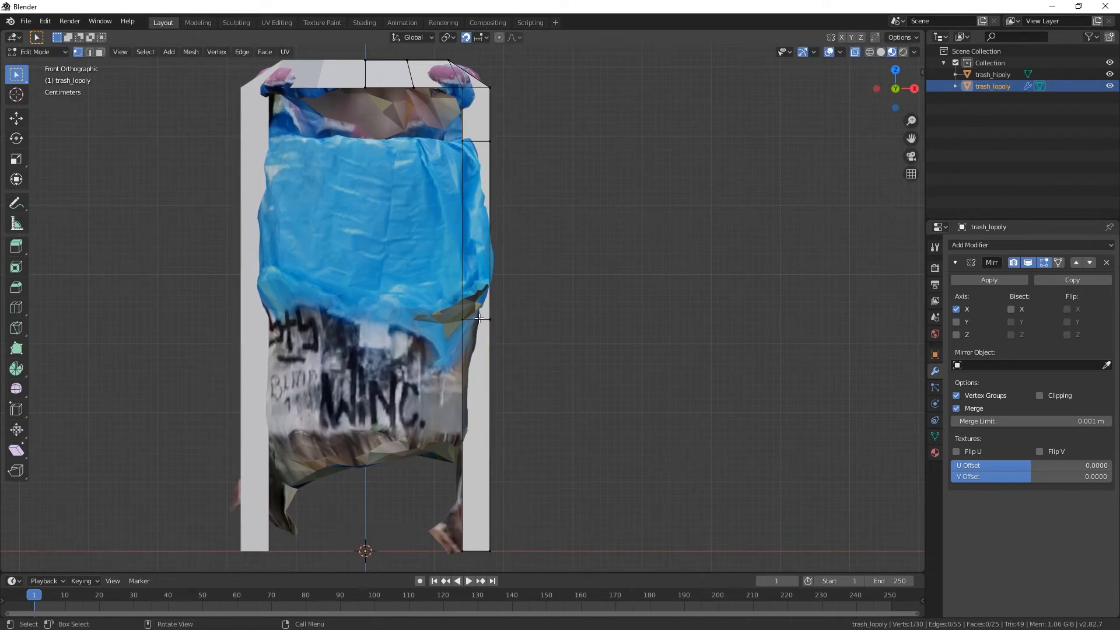
pyautogui.press('g')
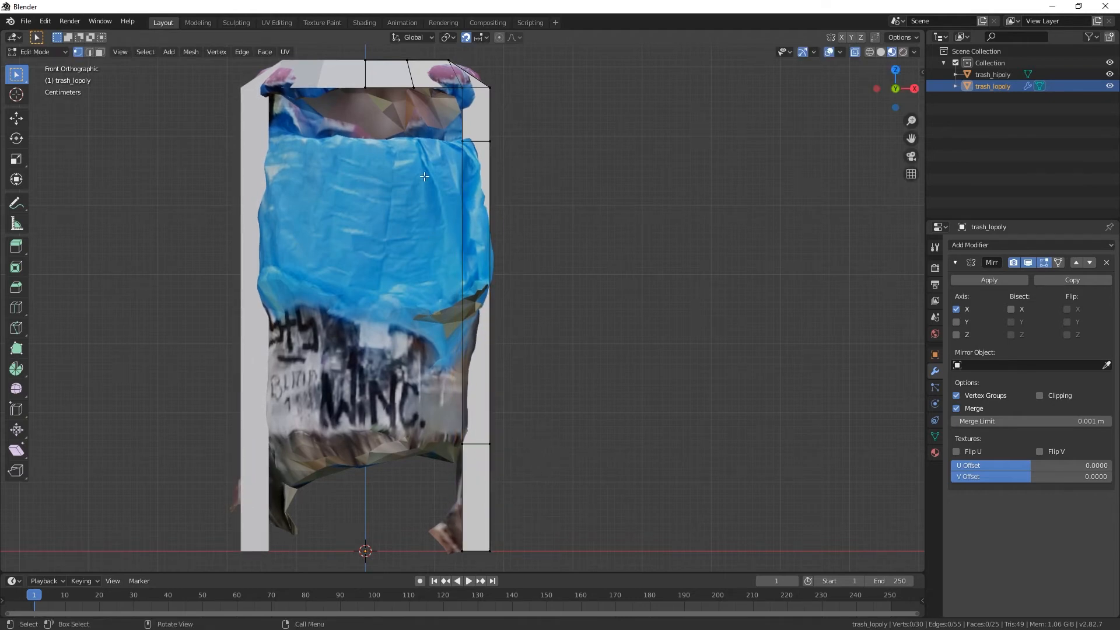
# Extrude and move vertices to add faces along the bin's upper rim and opening
pyautogui.press('c')
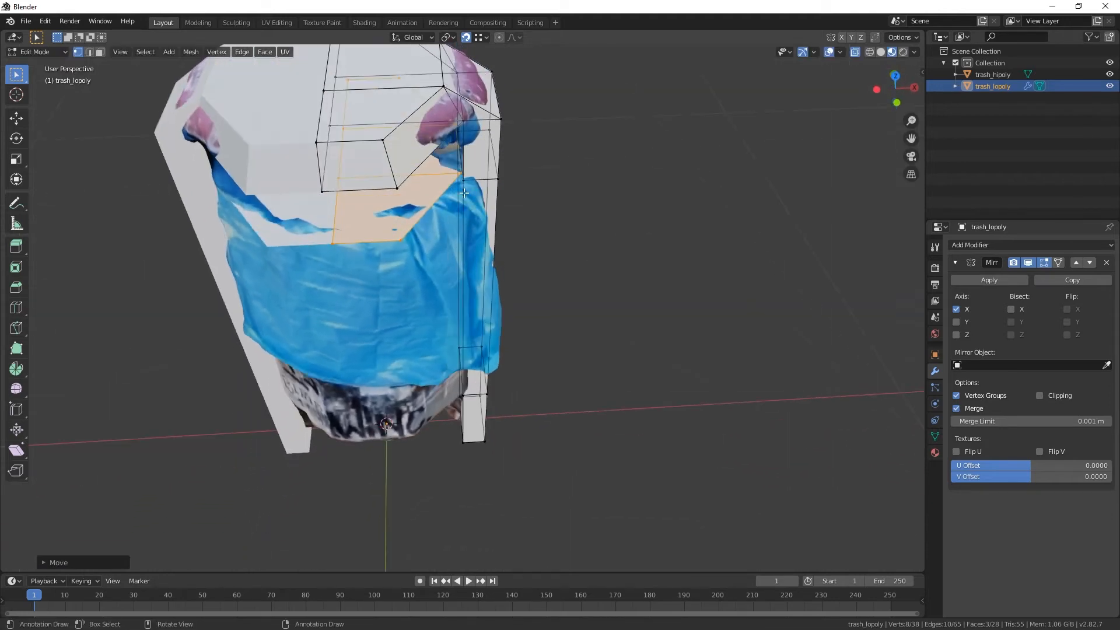
pyautogui.moveTo(464, 193); pyautogui.dragTo(461, 166)
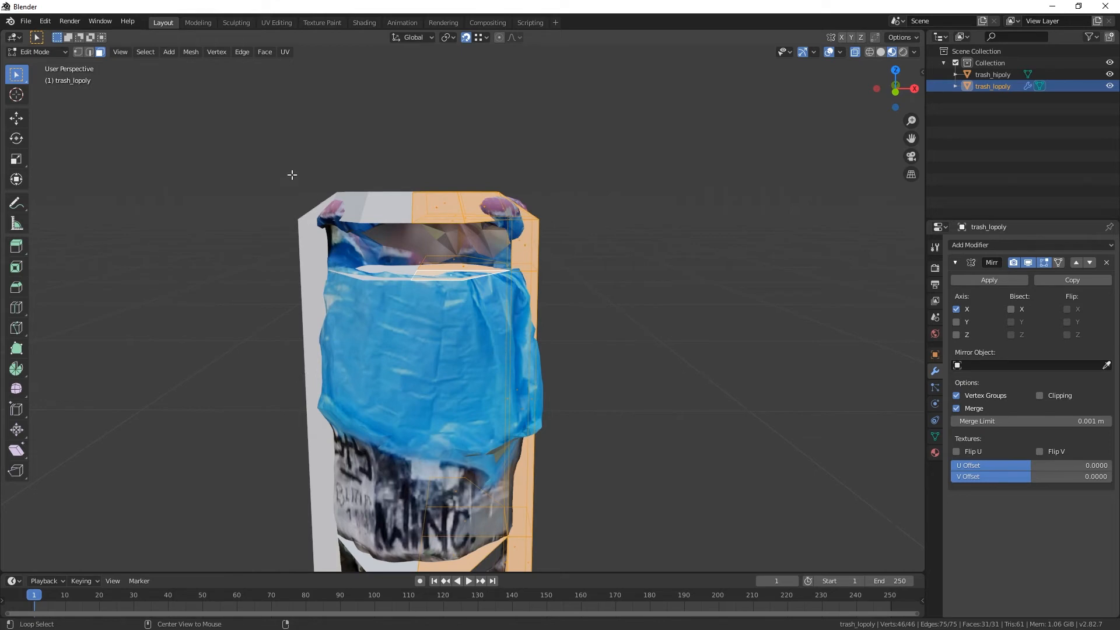
# Merge the two duplicate rim vertices by distance and reposition the top rim vertices
pyautogui.click(191, 52)
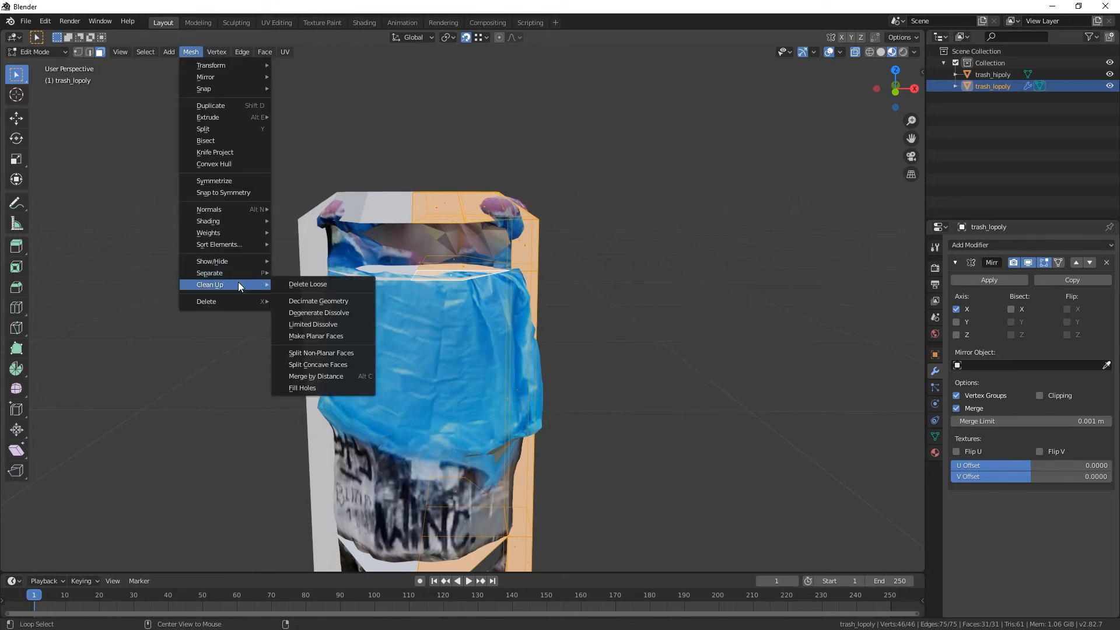
pyautogui.click(315, 376)
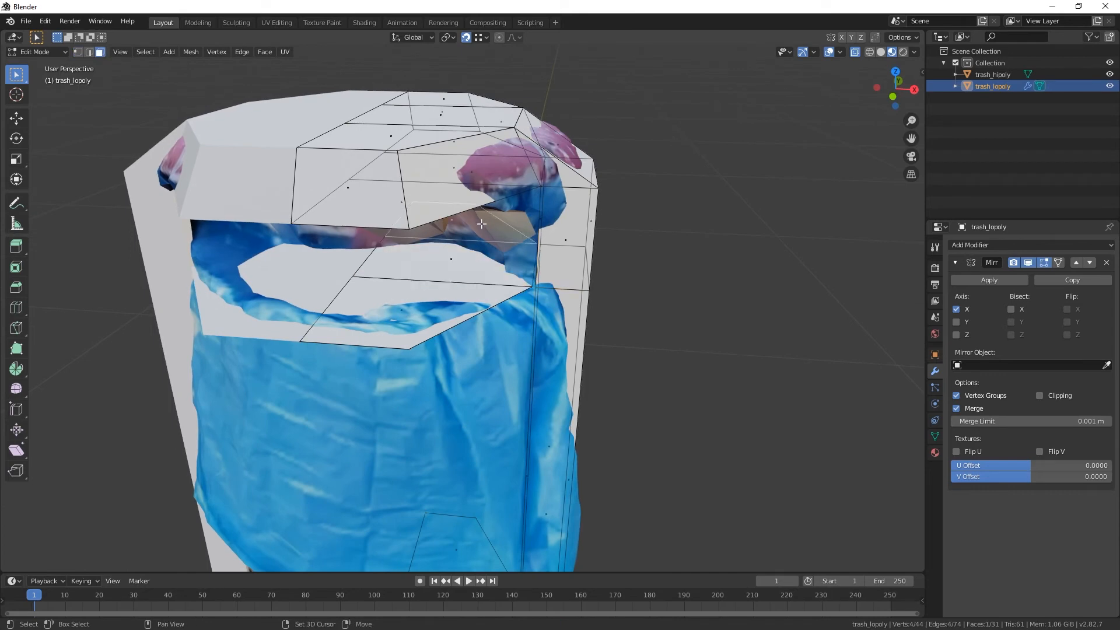
pyautogui.click(423, 294)
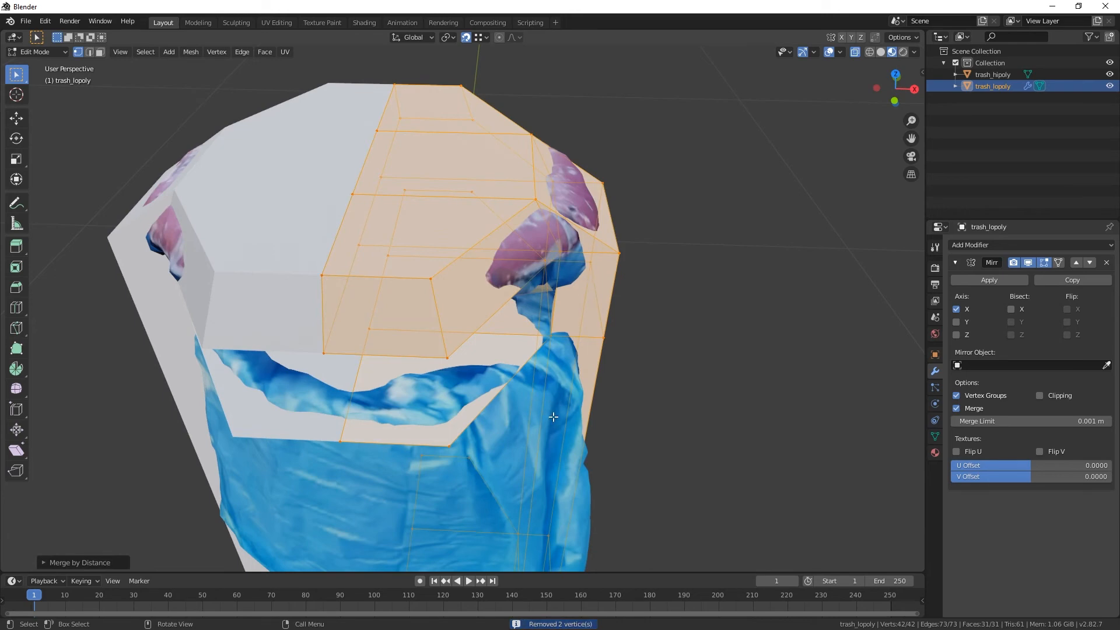
pyautogui.press('g')
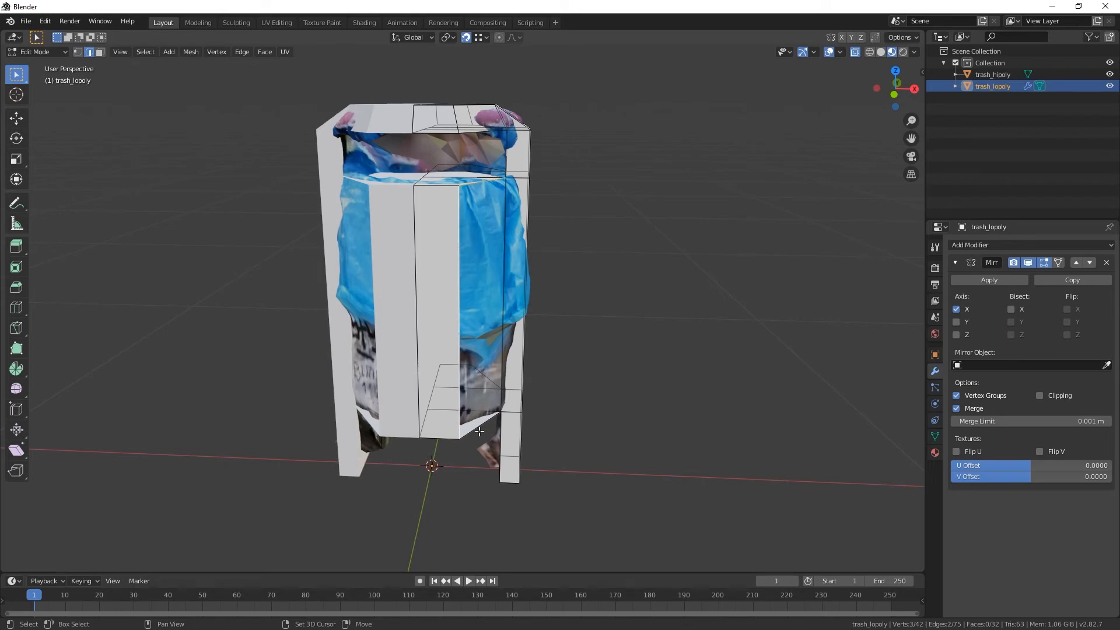
# Orbit around the low-poly bin and return to Object Mode to inspect it
pyautogui.moveTo(478, 432); pyautogui.dragTo(365, 318)
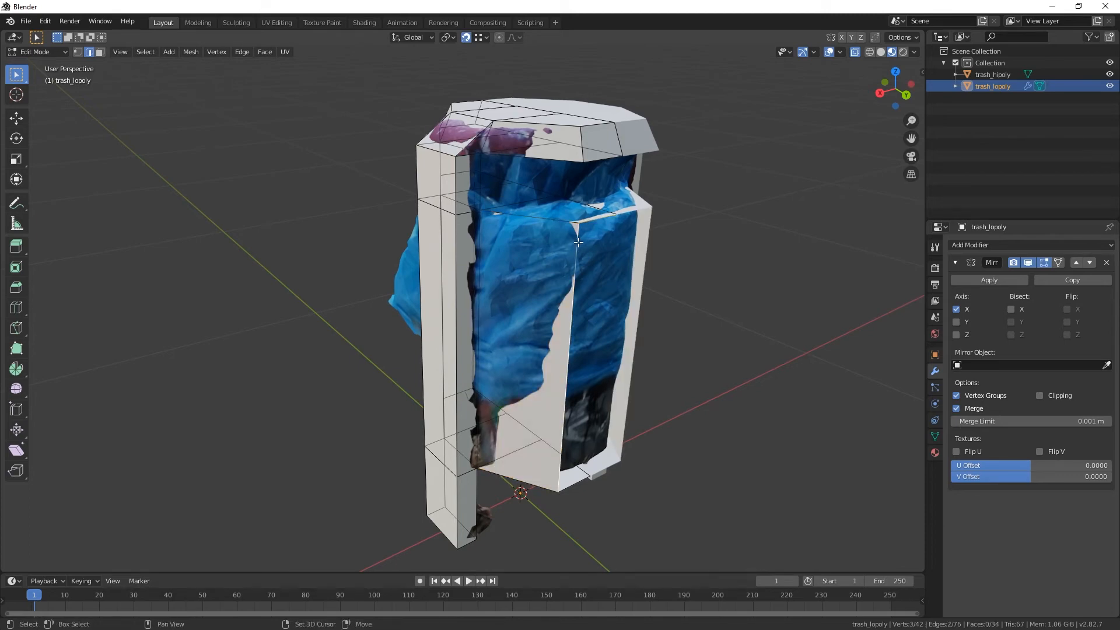
pyautogui.moveTo(578, 243); pyautogui.dragTo(450, 364)
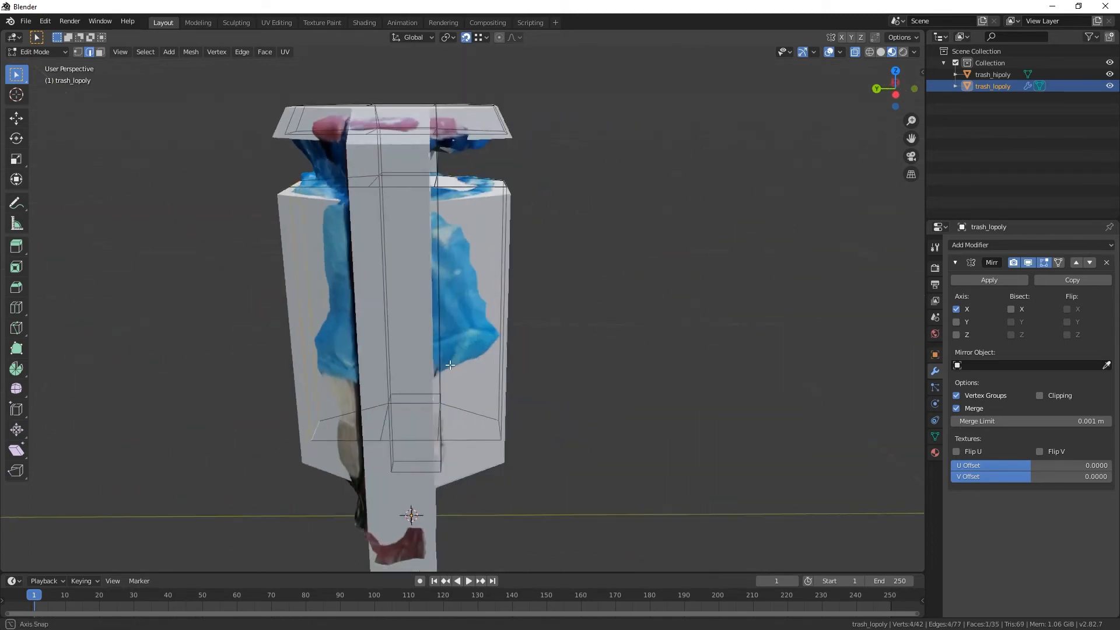
pyautogui.press('Tab')
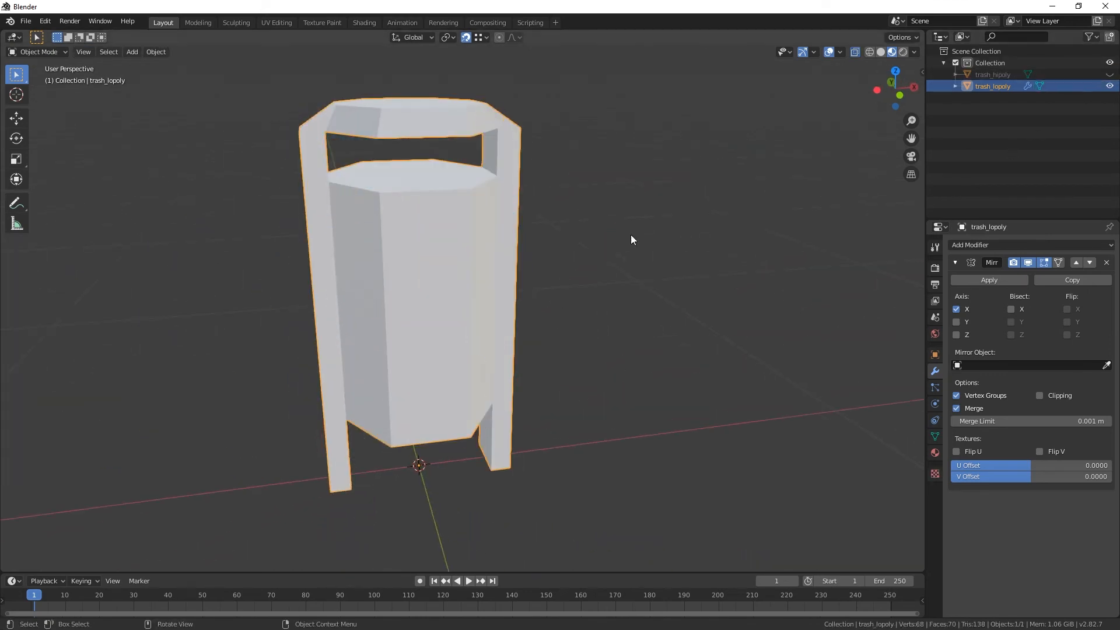
# Orbit around the low-poly trash bin to inspect it over the scan
pyautogui.moveTo(632, 239); pyautogui.dragTo(564, 237)
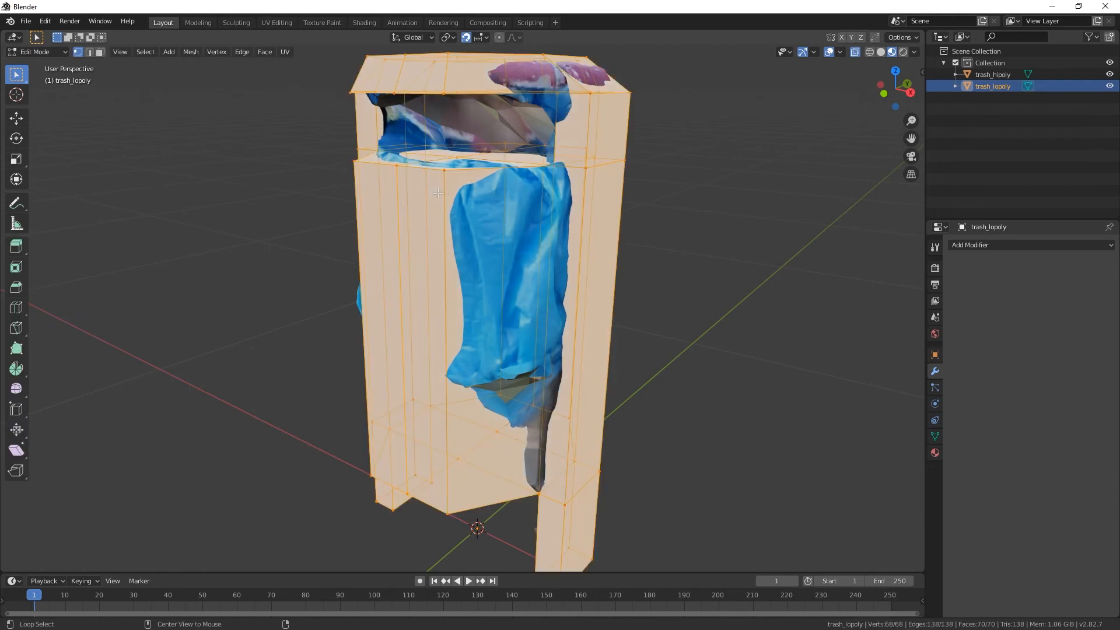
pyautogui.press('M')
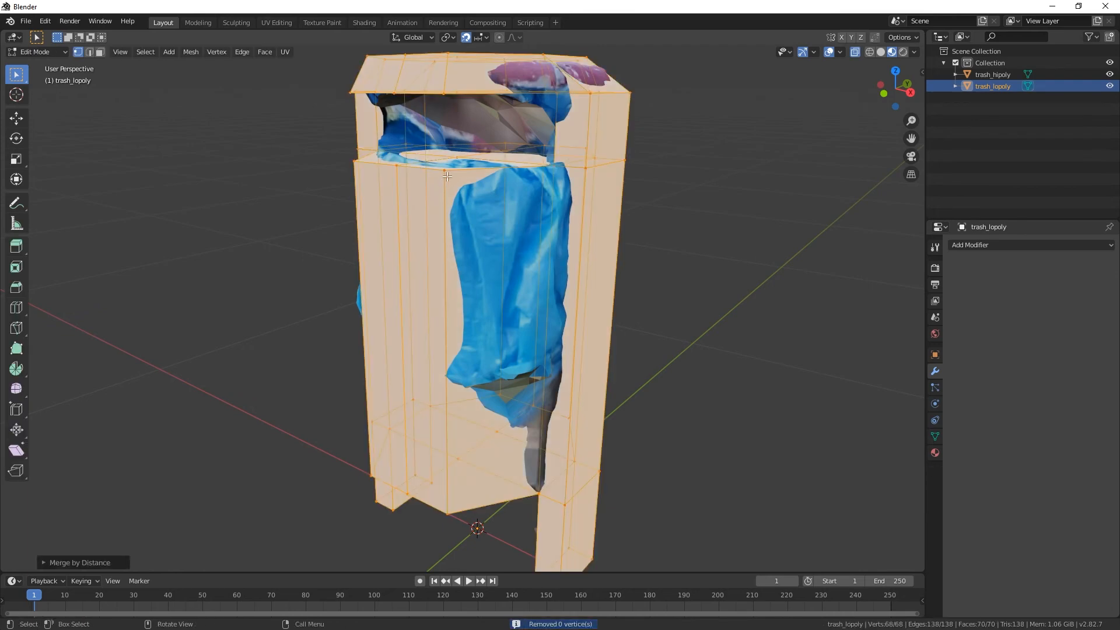
pyautogui.press('G')
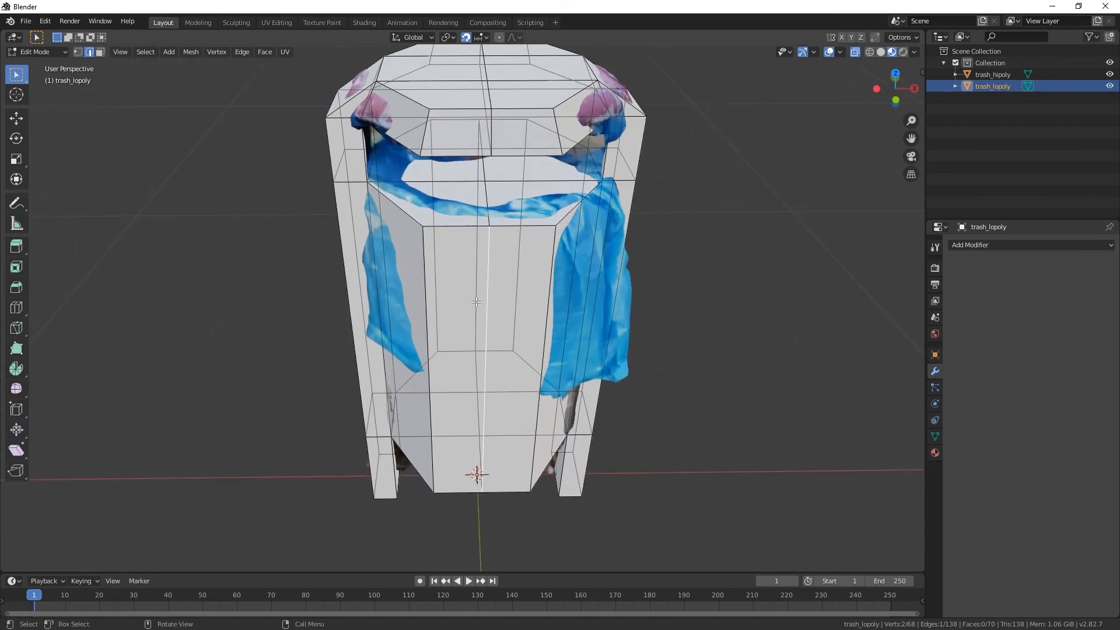
# Dissolve the redundant vertices and extra edges on trash_lopoly, leaving 54 faces
pyautogui.press('x')
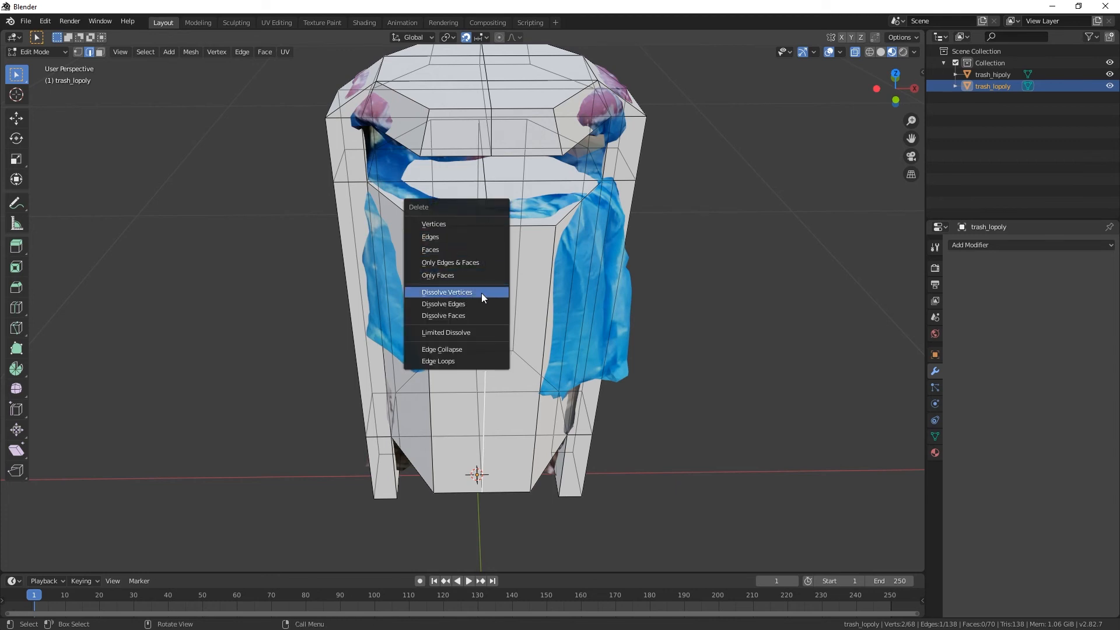
pyautogui.click(442, 303)
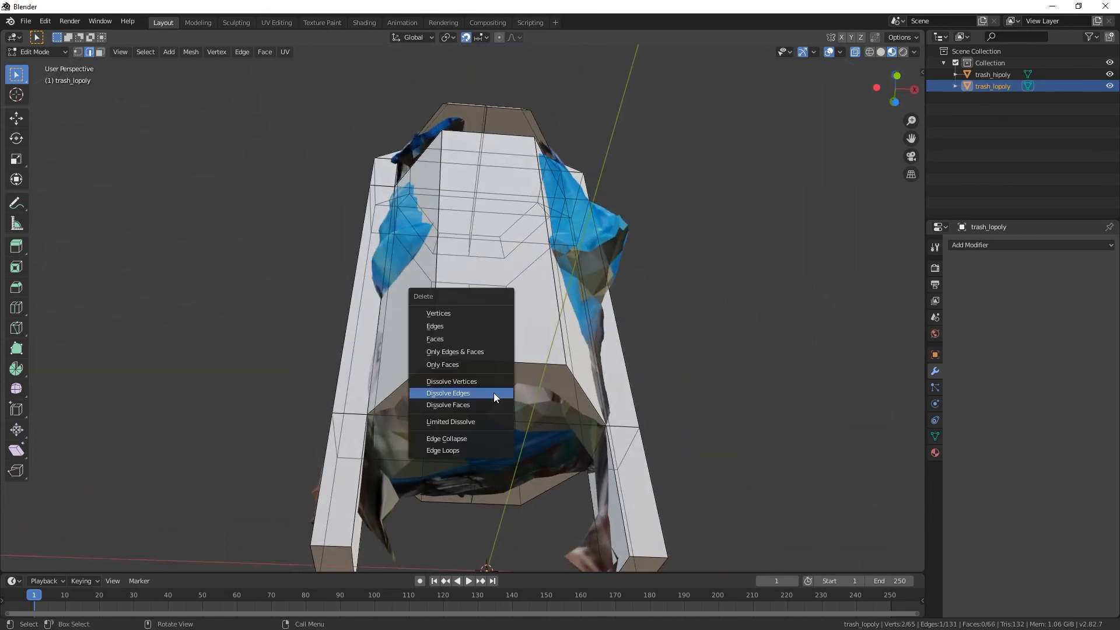
pyautogui.click(447, 393)
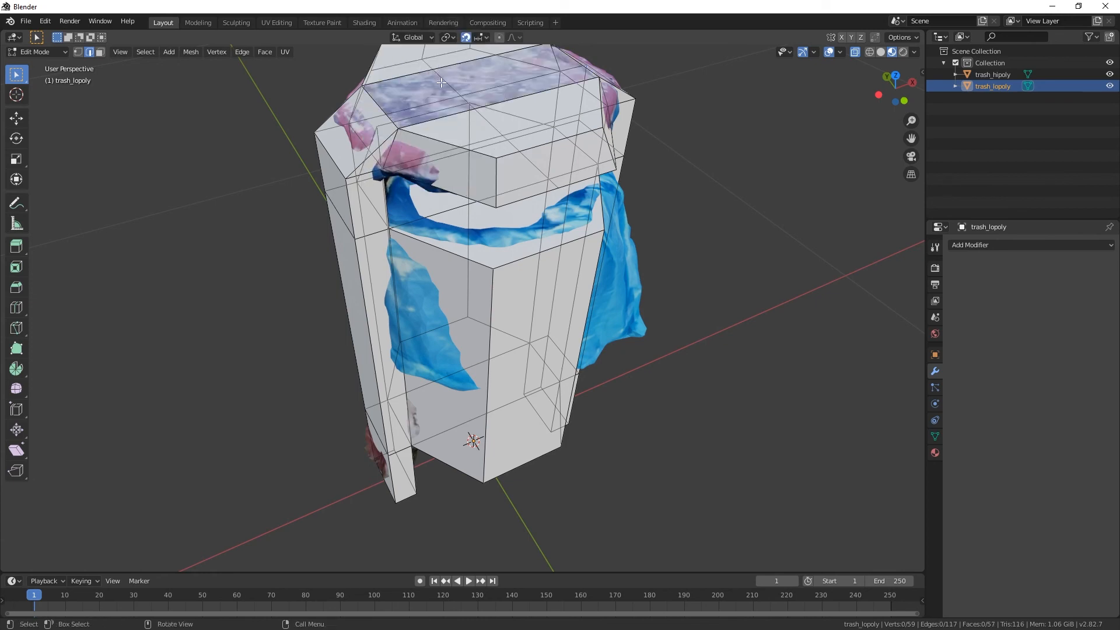
pyautogui.press('X')
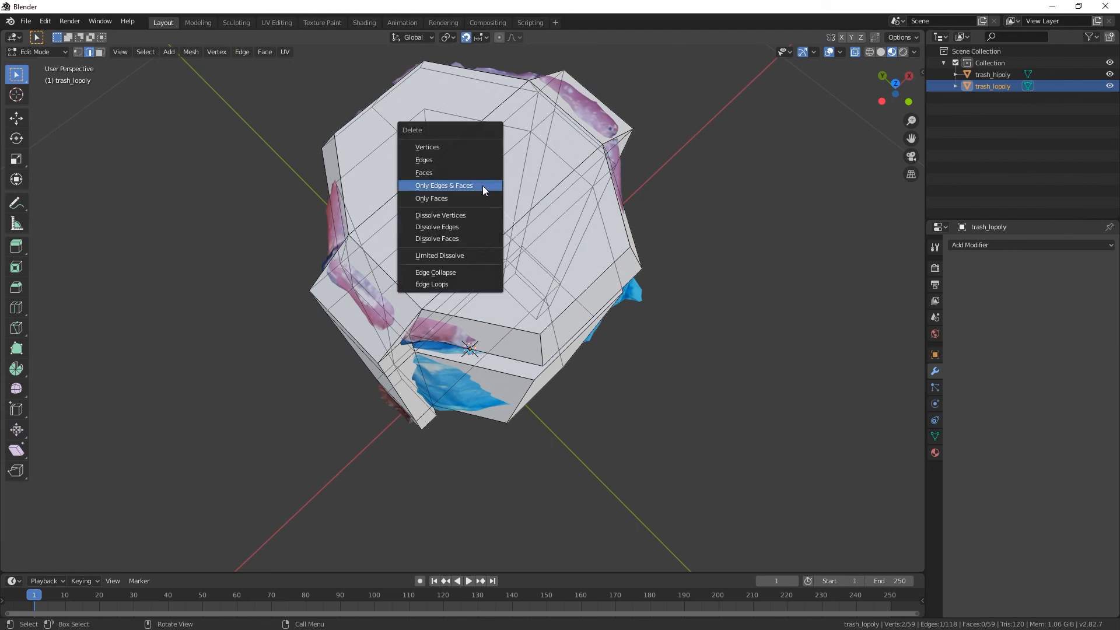
pyautogui.click(436, 226)
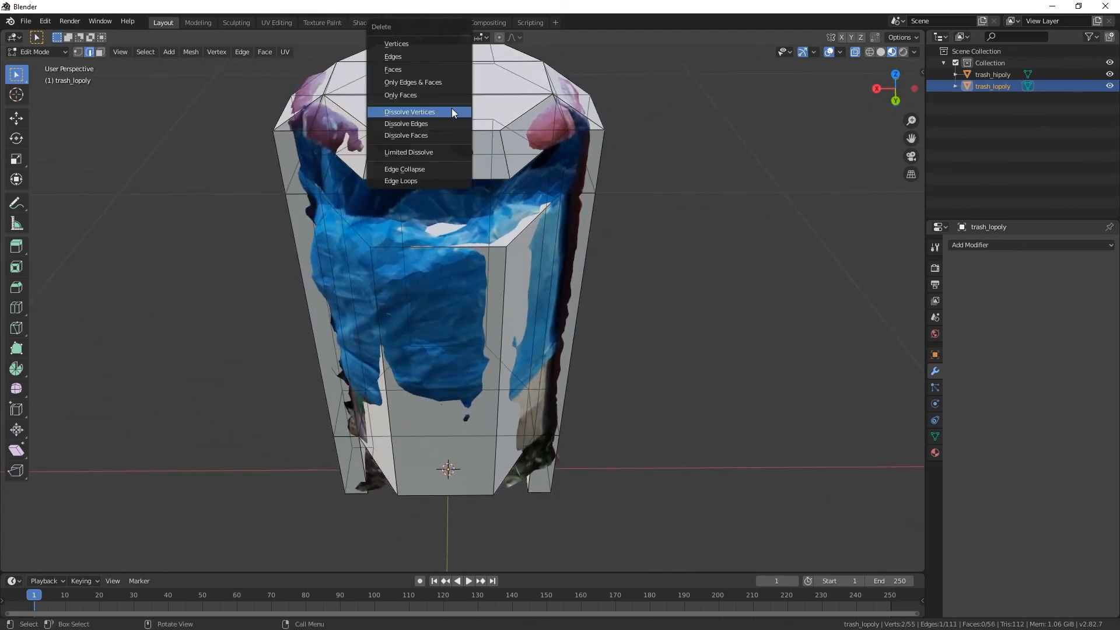
pyautogui.moveTo(436, 128)
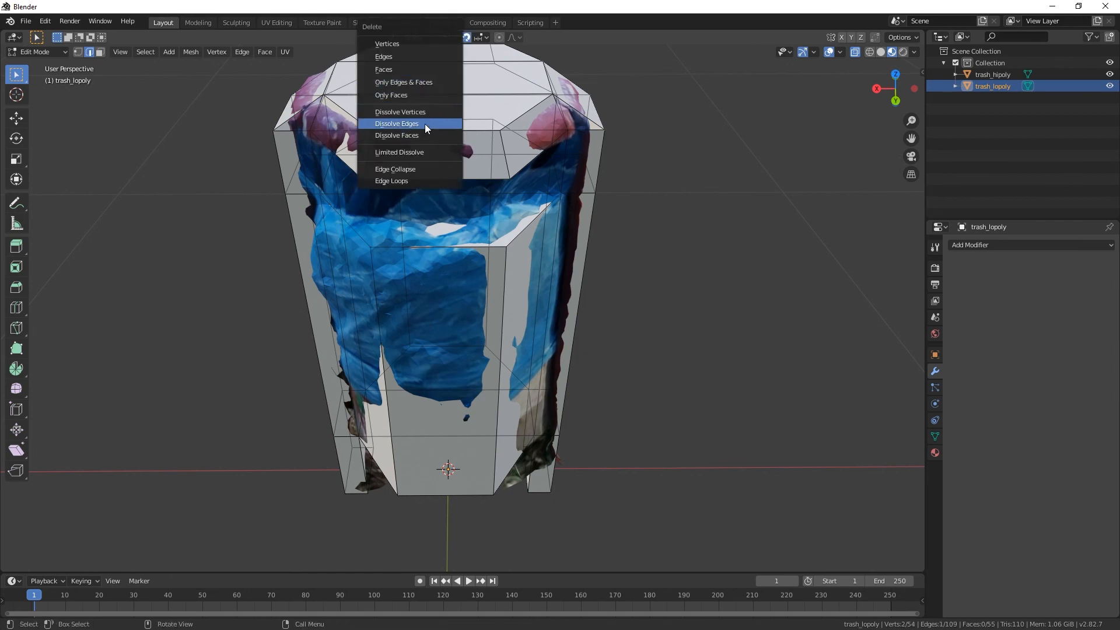
pyautogui.click(396, 123)
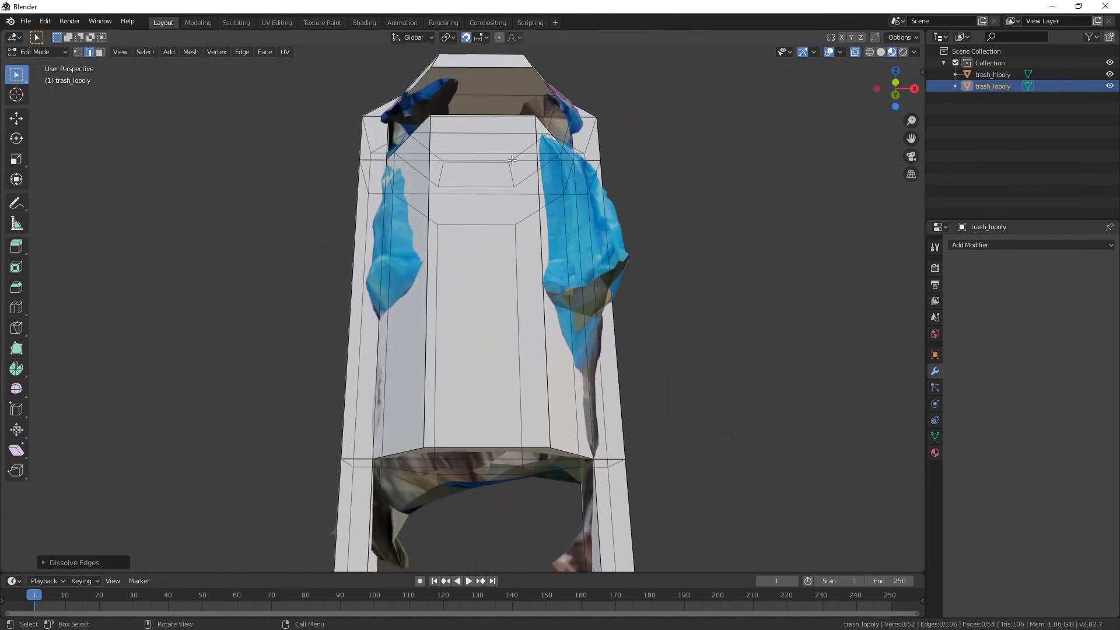